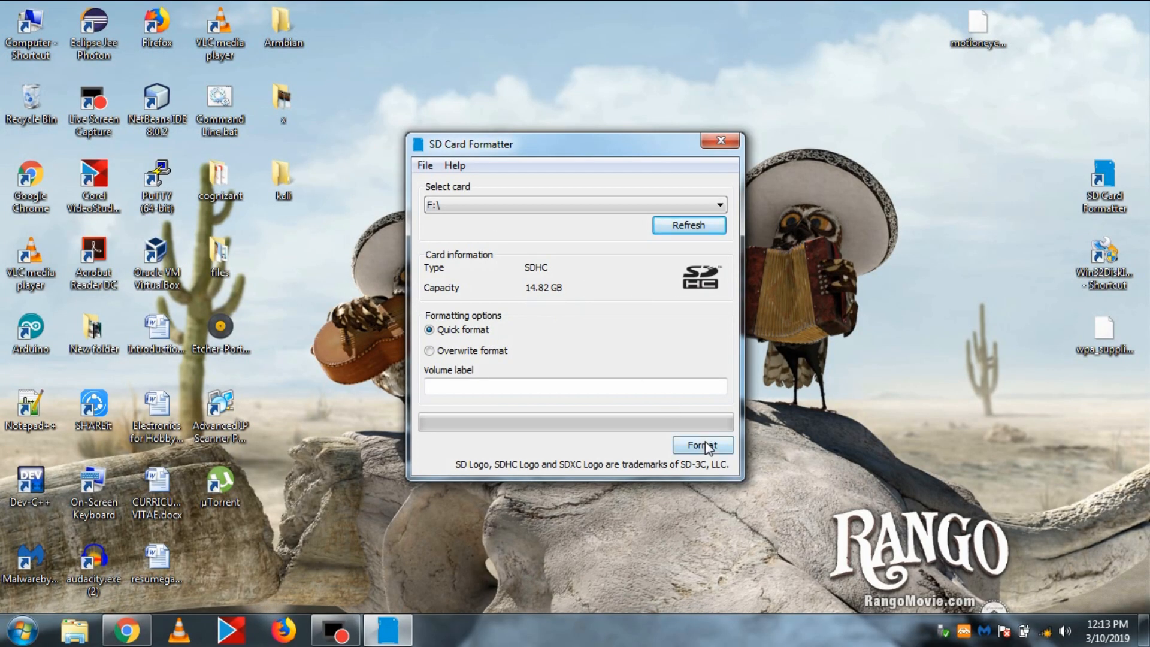
Quick-format the 14.82 GB SD card and acknowledge the success message.
left_click(702, 446)
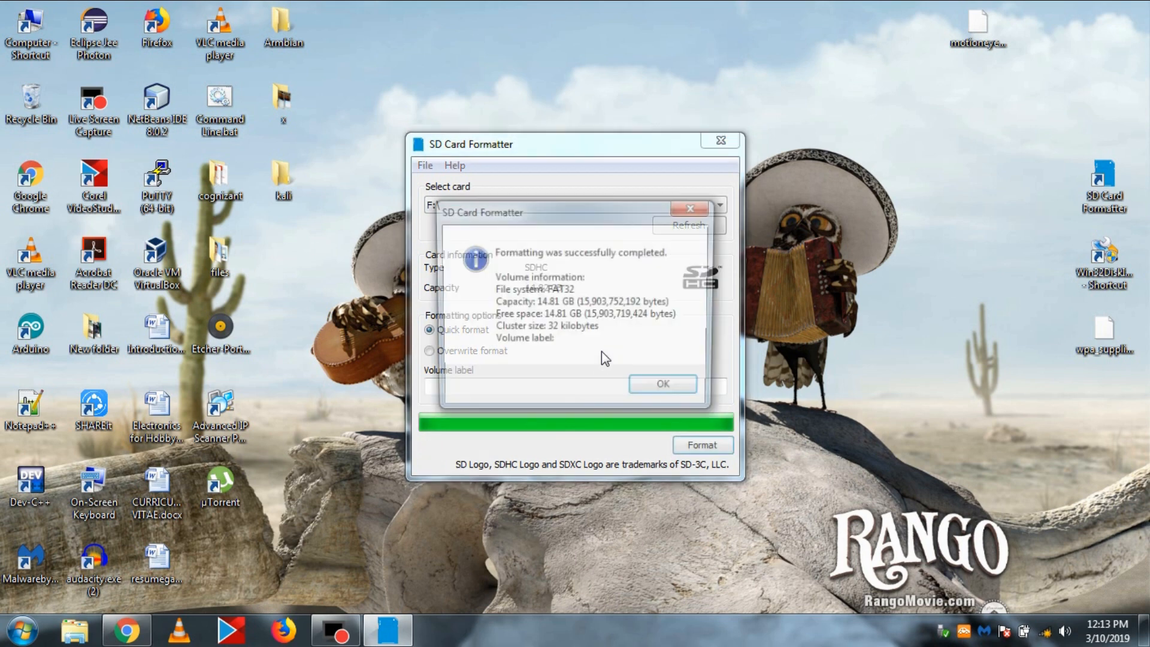
left_click(661, 383)
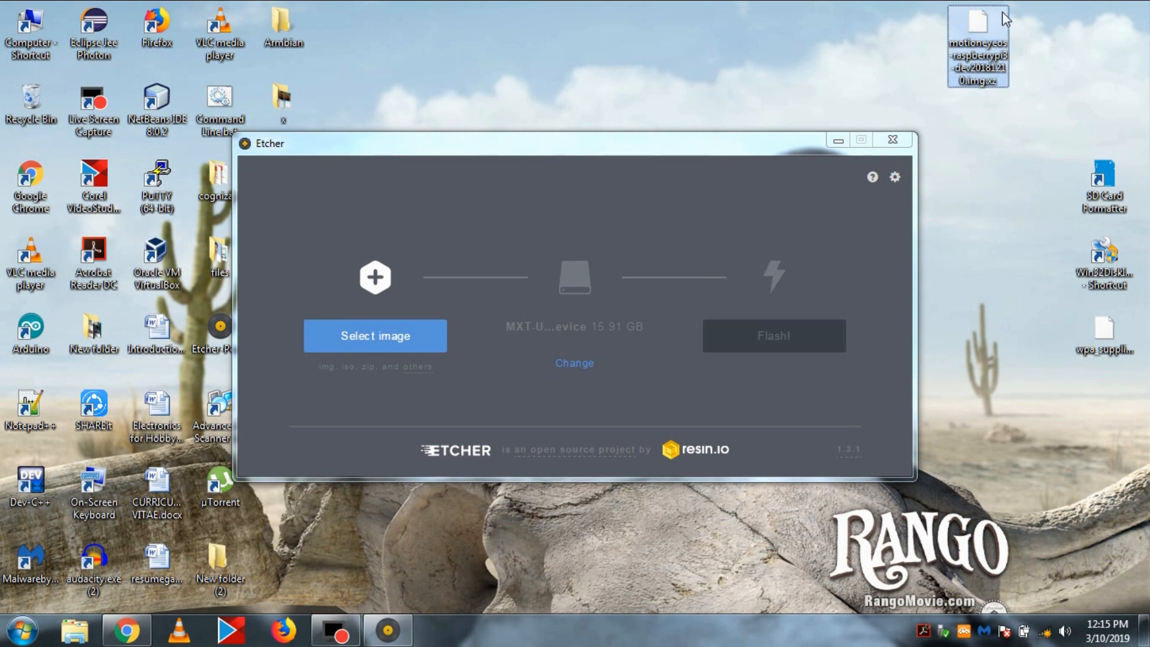
Flash the motioneyeos .img.xz image to the 15.91 GB card and close Etcher when complete.
left_click(375, 335)
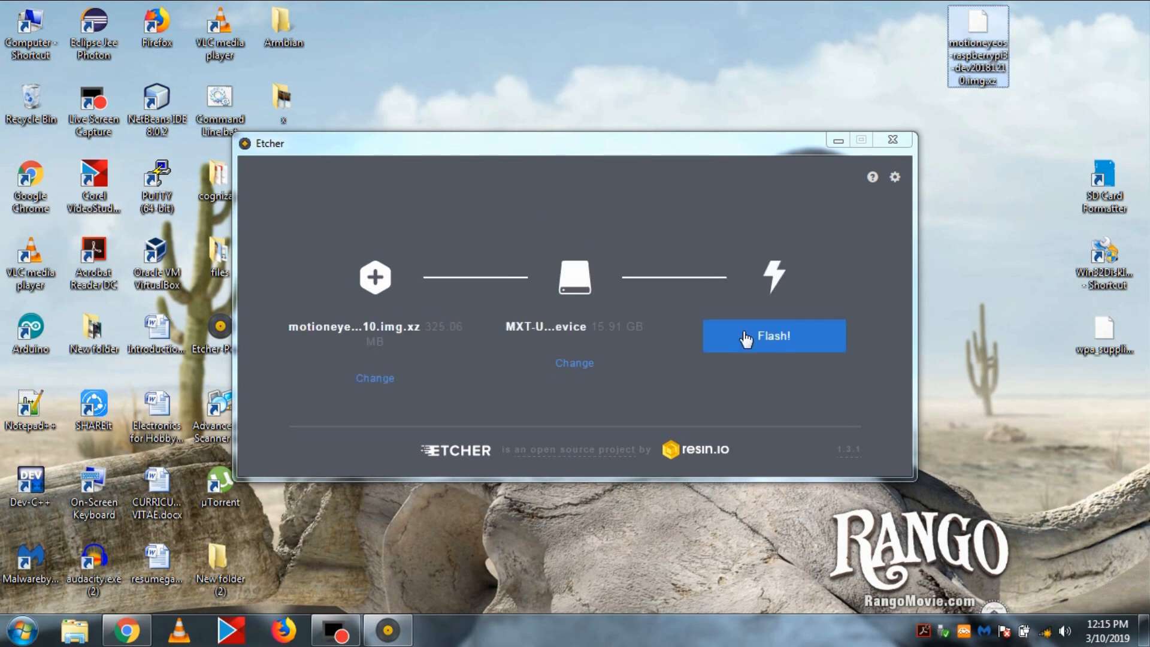
left_click(773, 336)
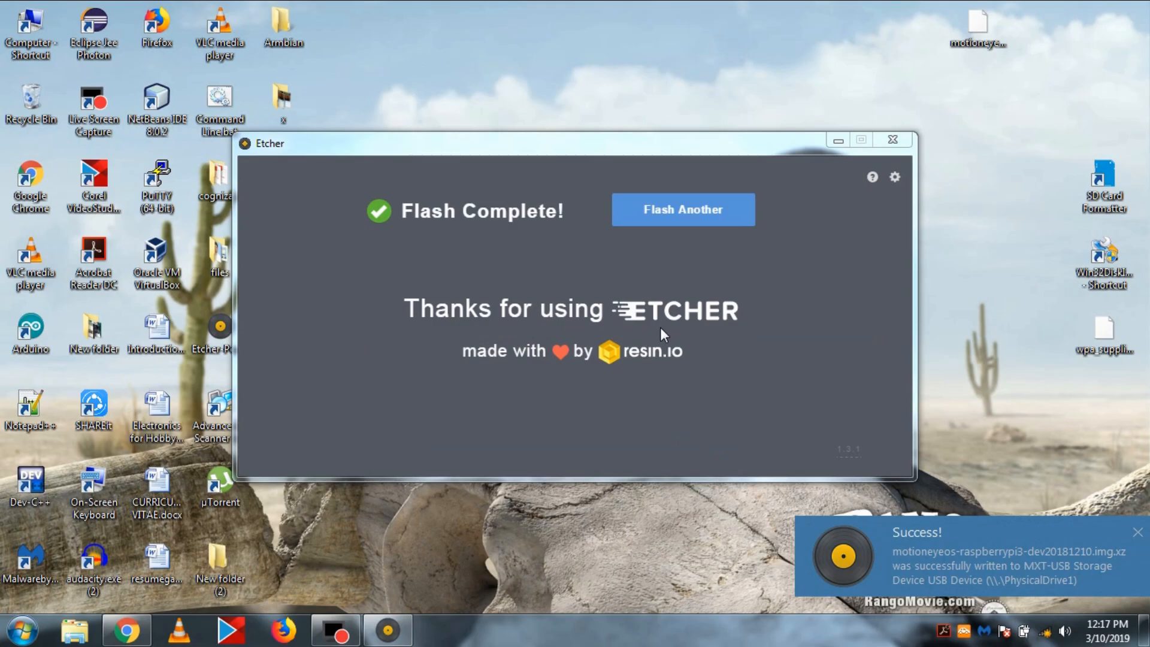
left_click(893, 140)
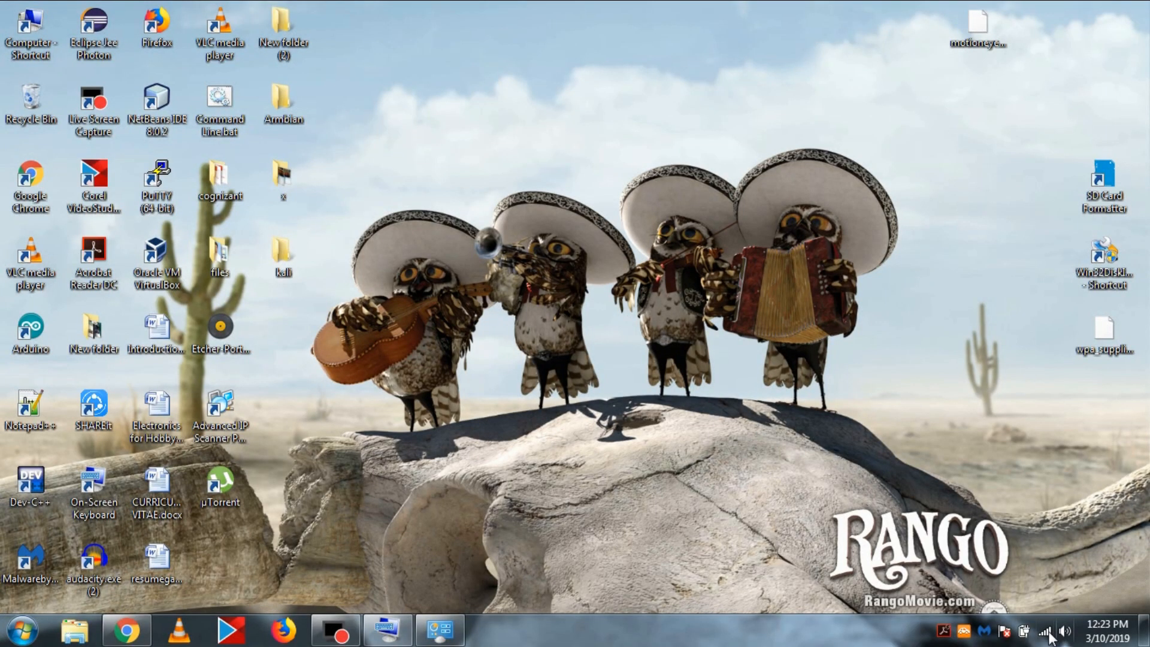
Reach the abcd wireless connection's status from the Network and Sharing Center.
left_click(1044, 629)
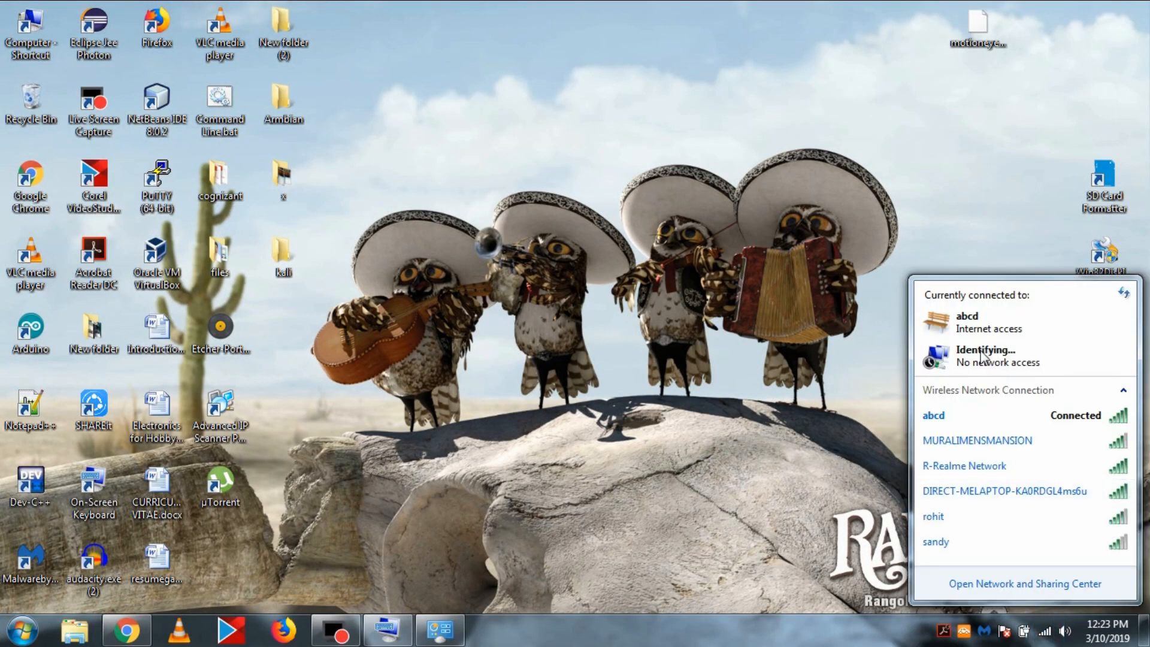
left_click(626, 453)
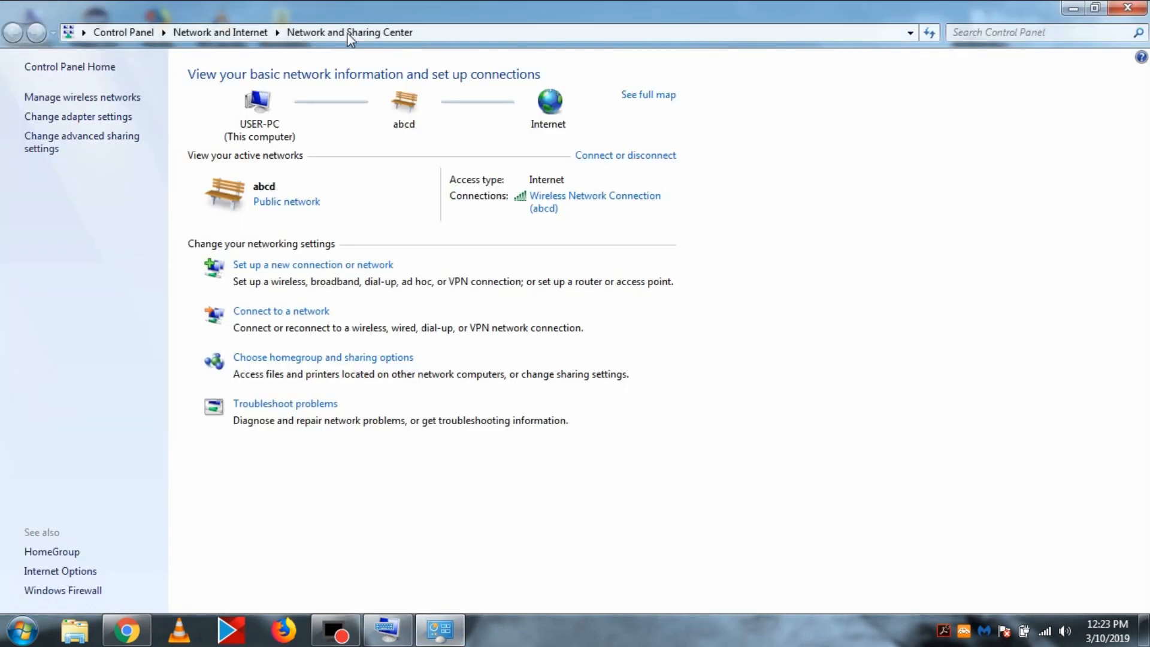
mouse_move(511, 344)
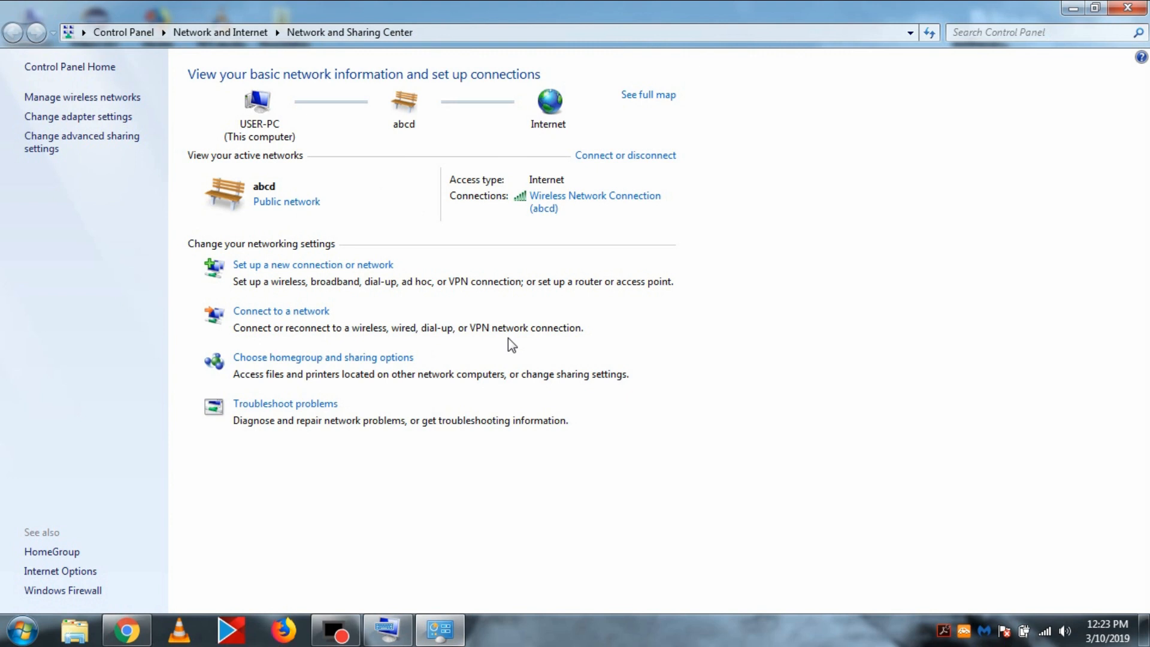
left_click(1044, 631)
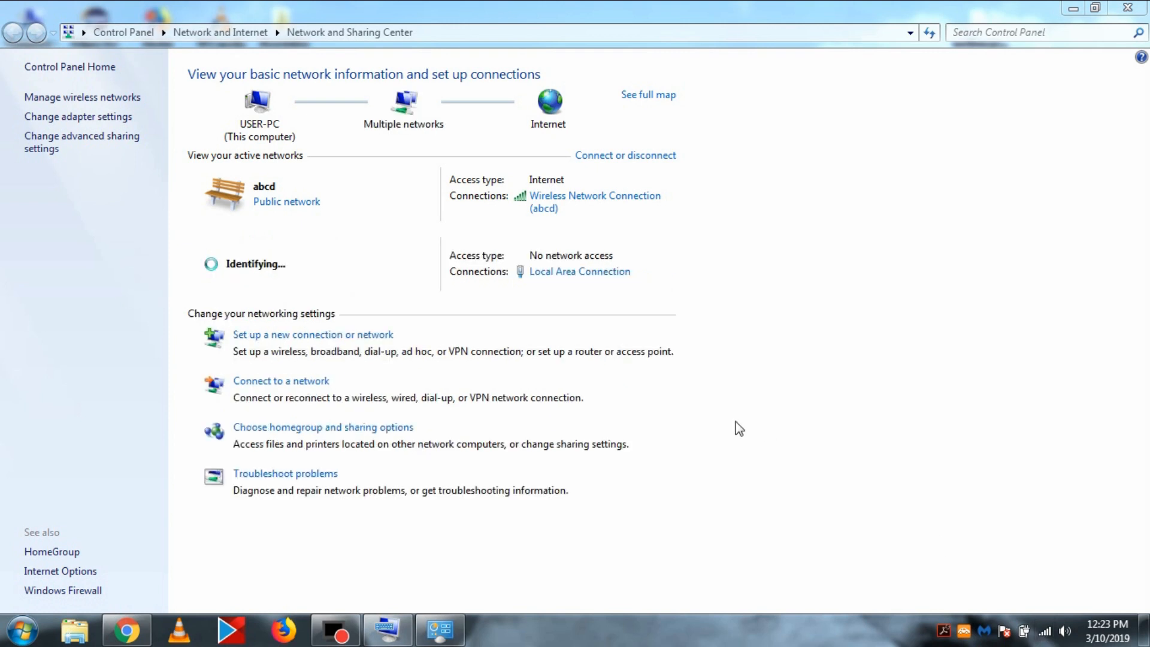
mouse_move(564, 289)
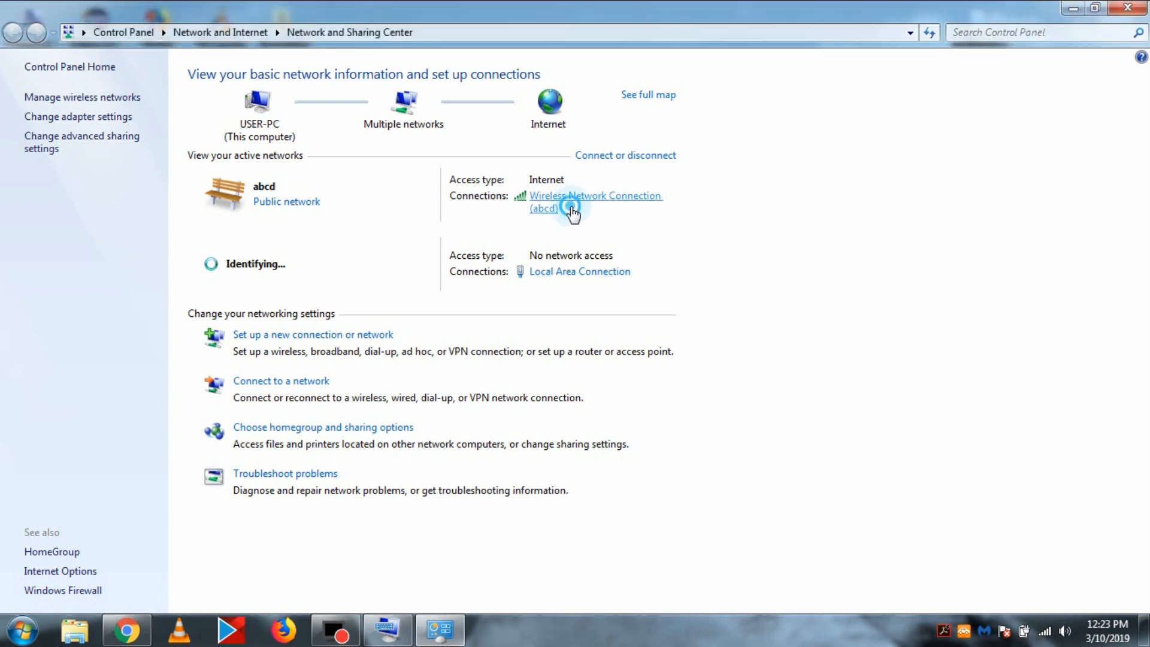
left_click(595, 196)
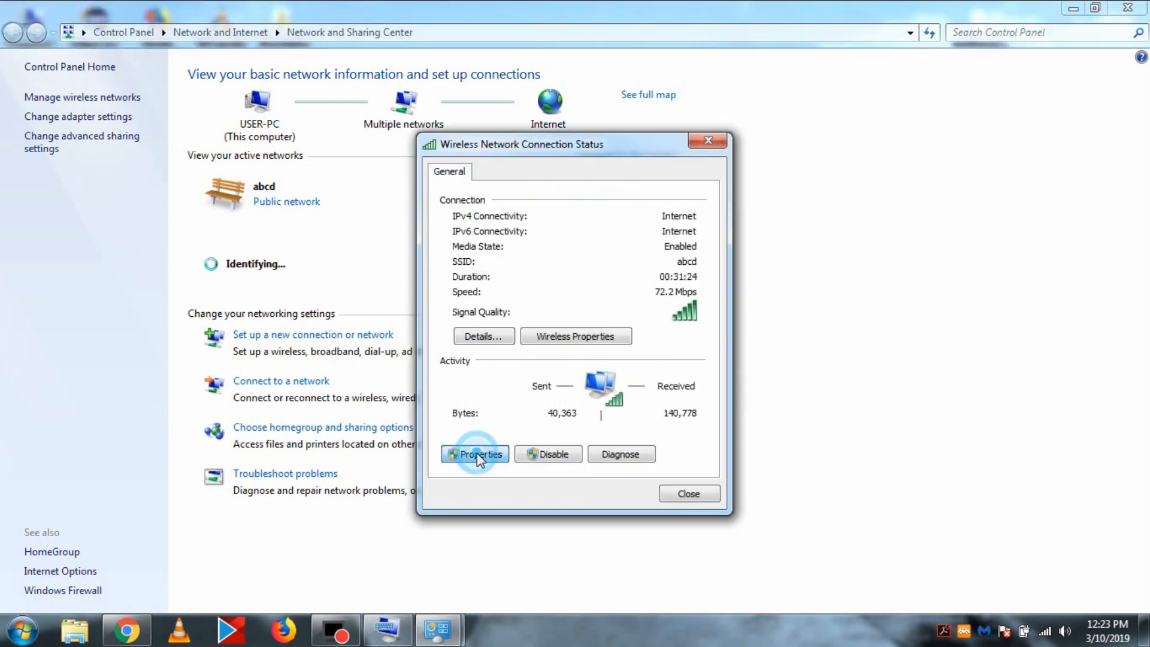
Share the abcd connection's internet with Local Area Connection and confirm.
left_click(474, 453)
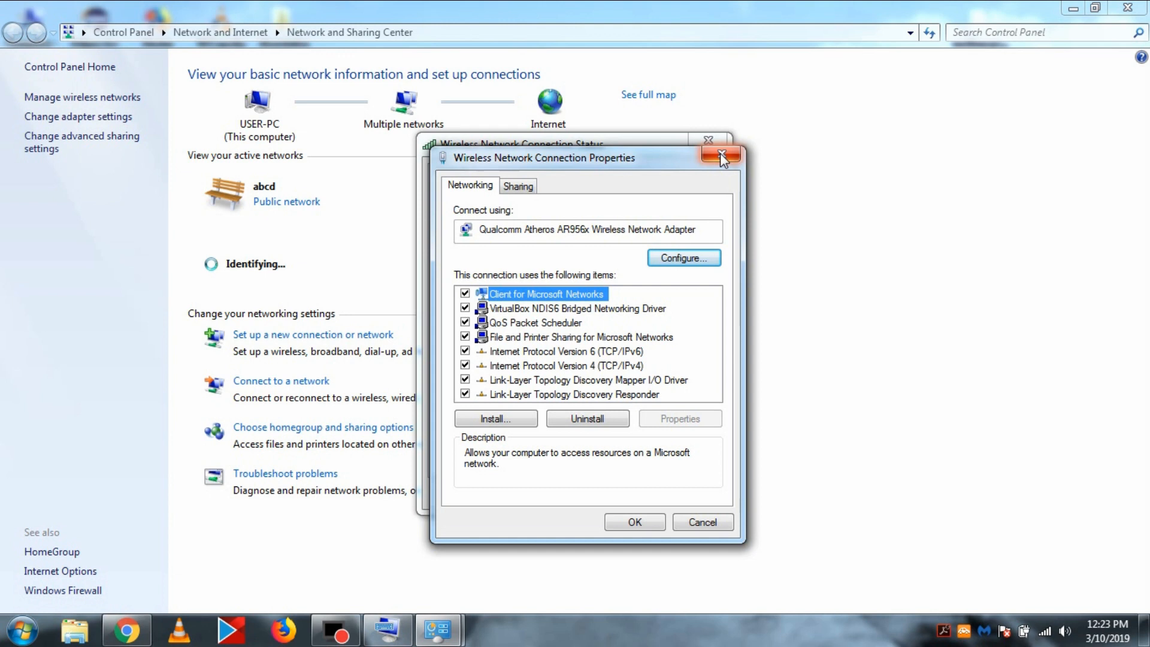
left_click(517, 185)
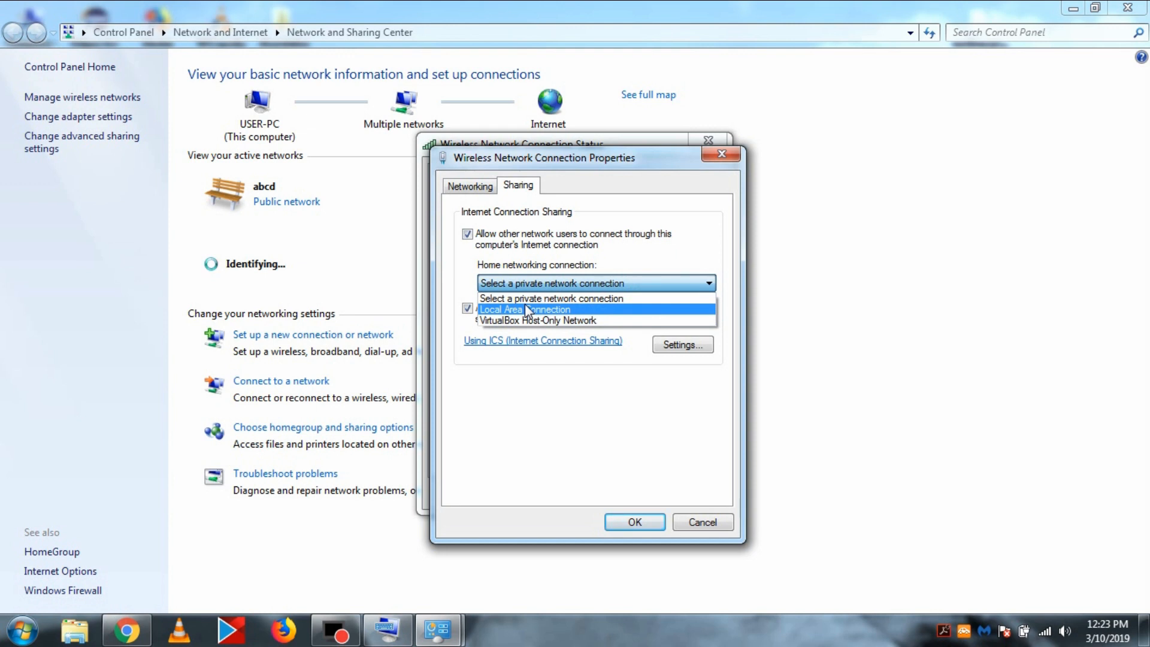
left_click(520, 309)
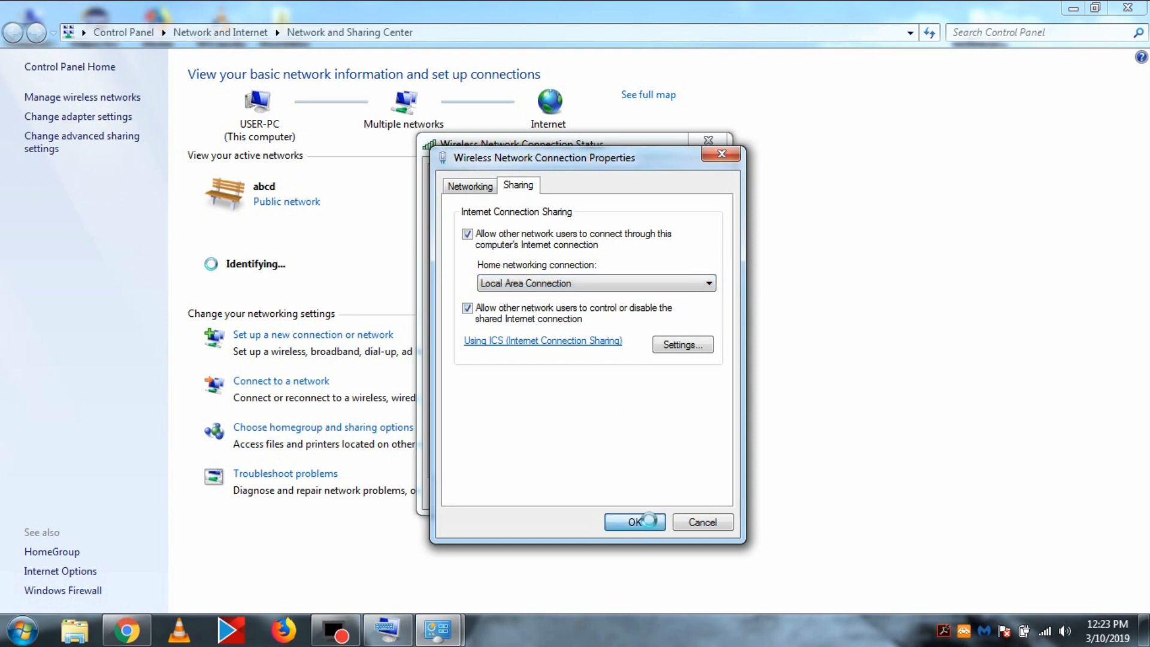
left_click(634, 521)
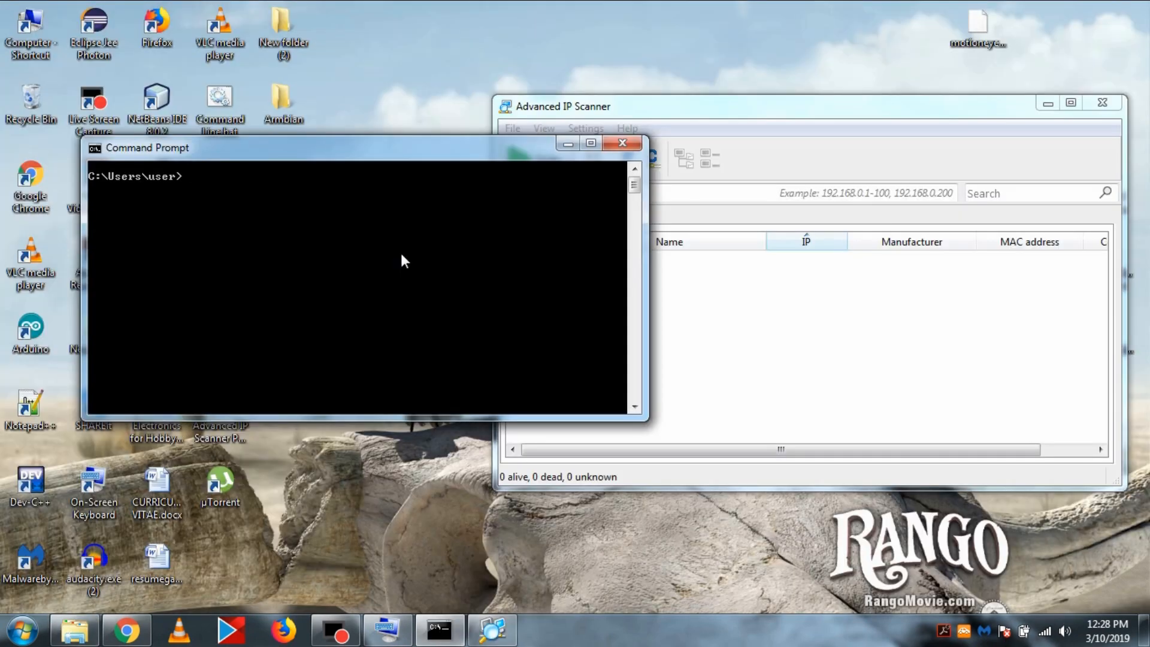
Run arp -a to find dynamic entry 192.168.137.105 under interface 192.168.137.1.
type("ar")
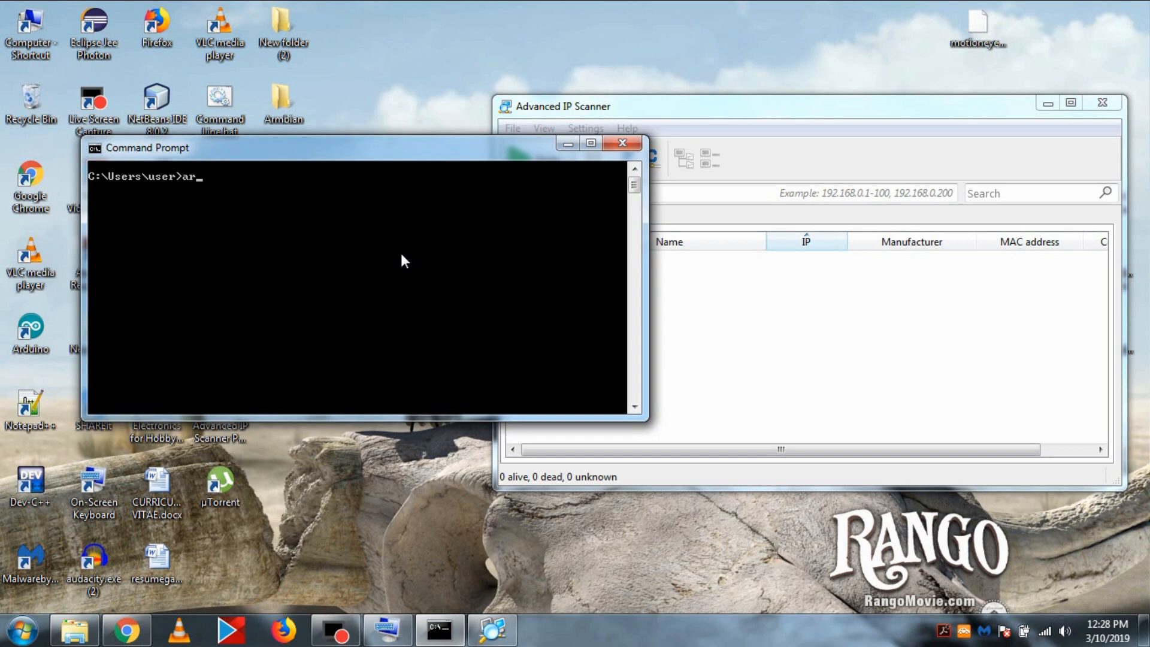
type("p")
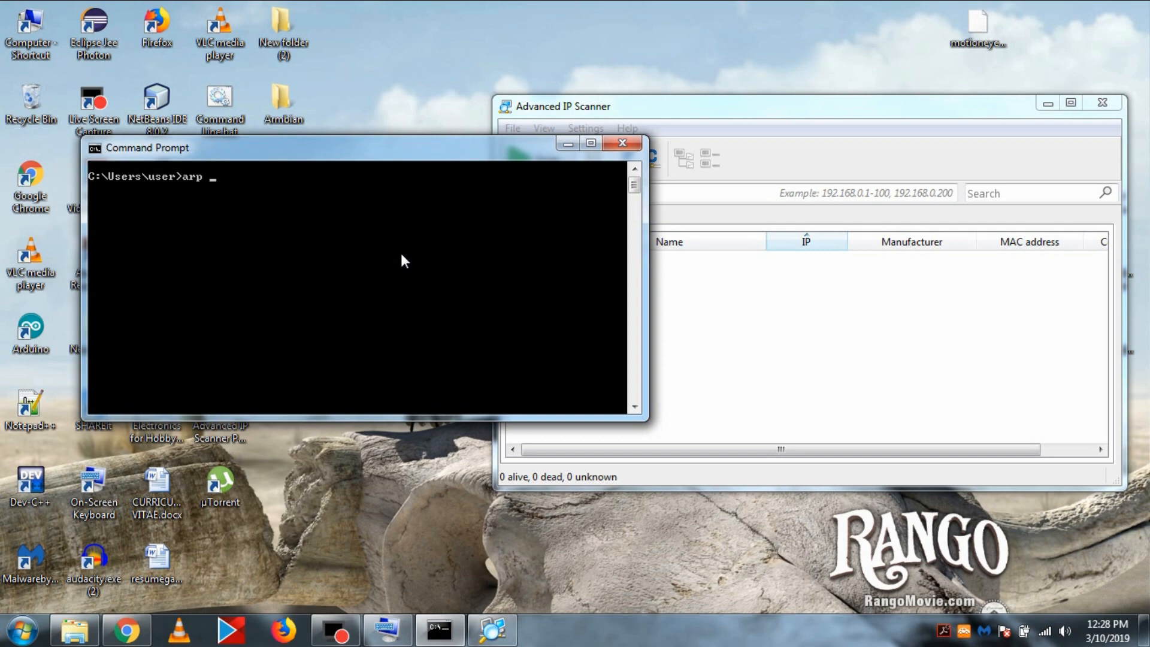
type("-a")
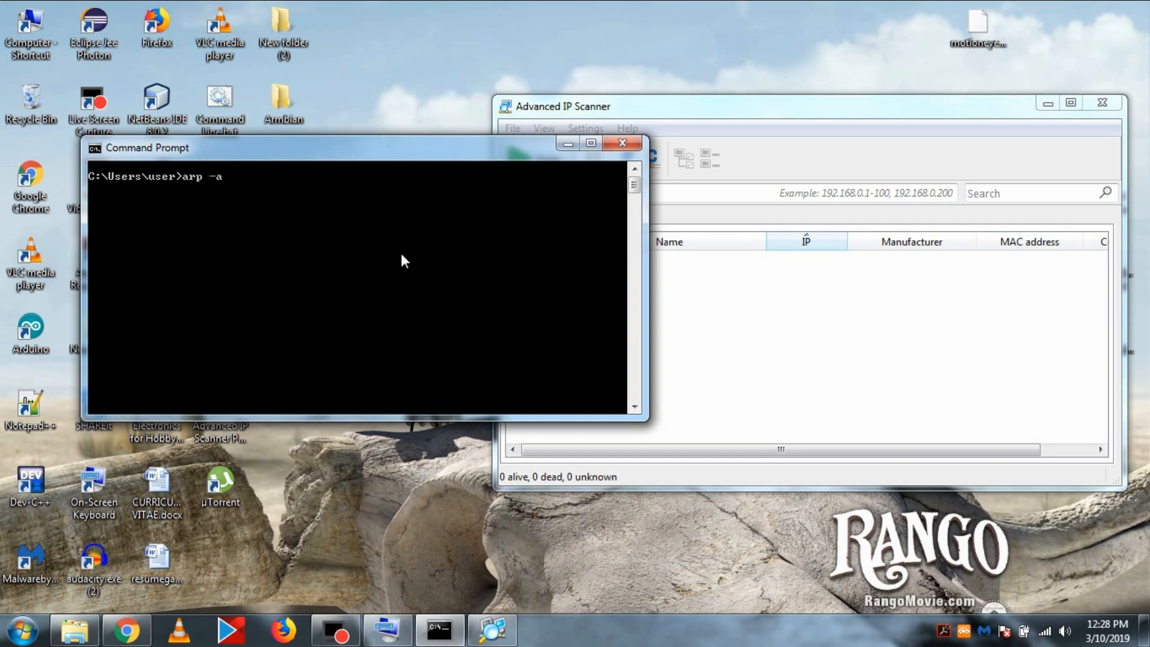
key("Return")
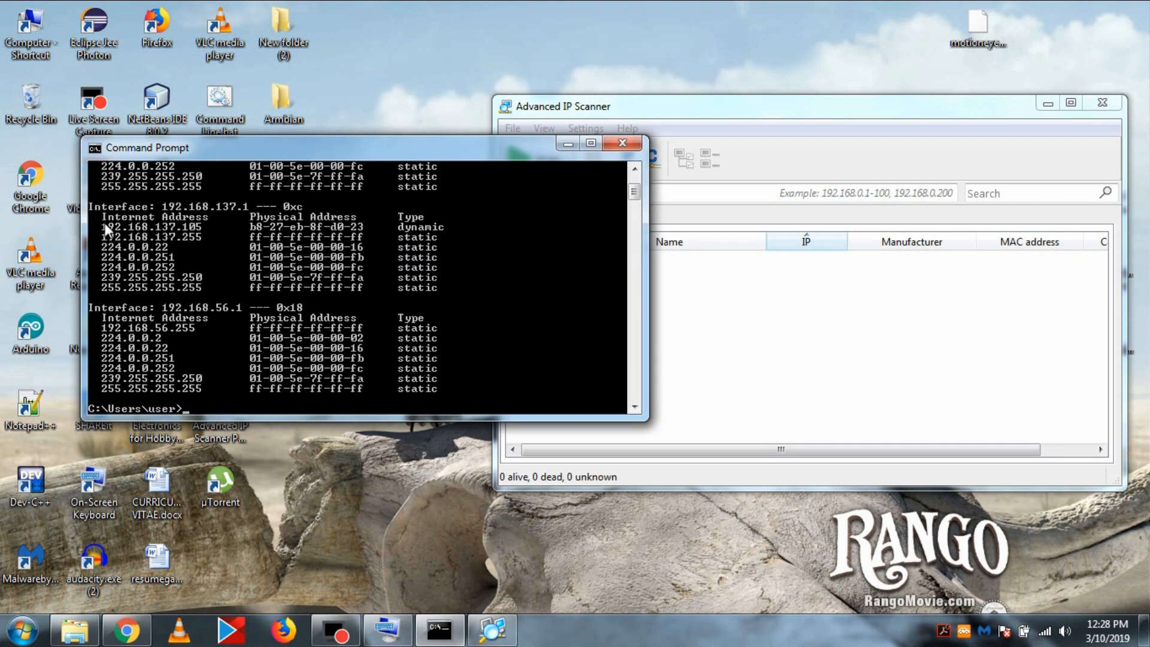
mouse_move(176, 229)
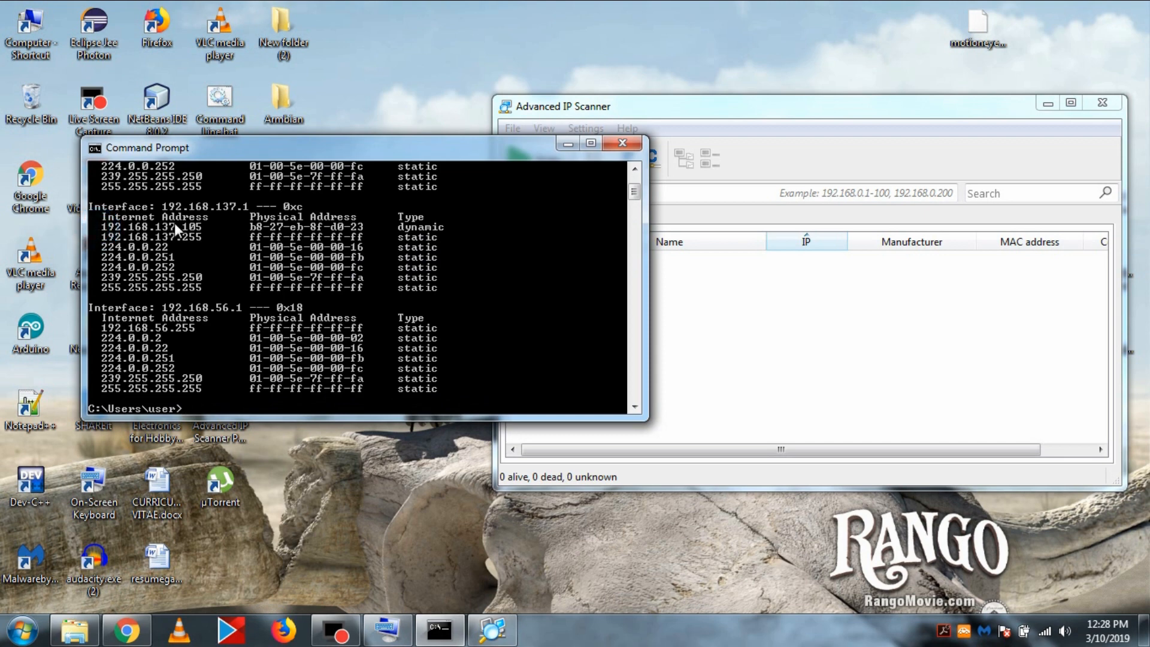
mouse_move(177, 230)
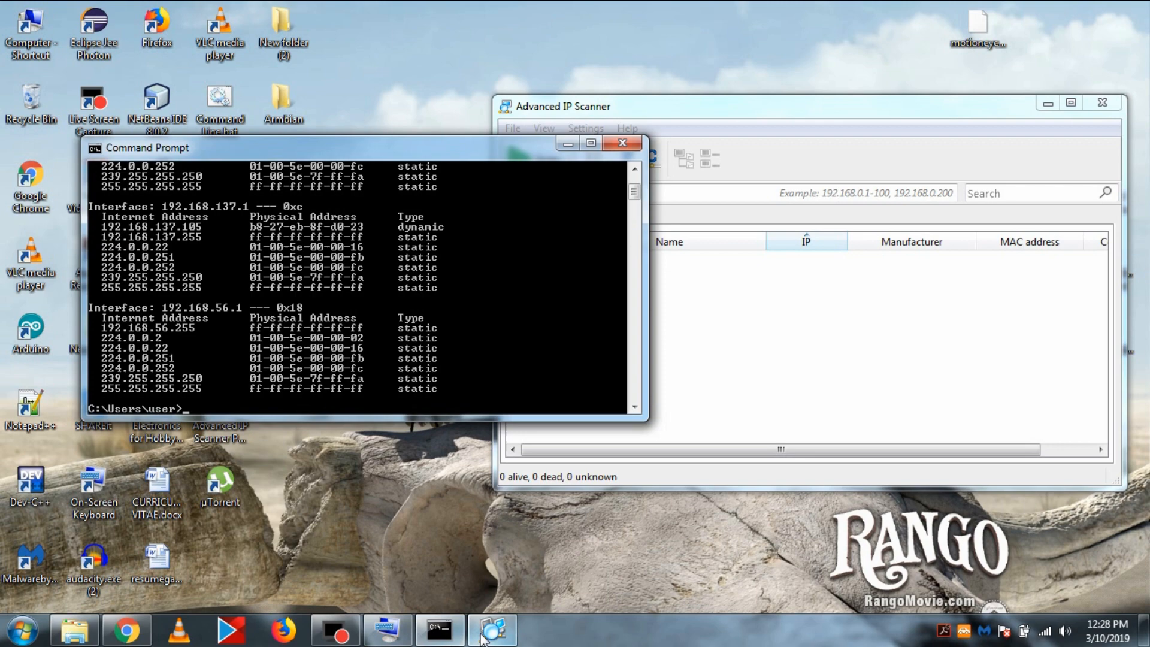
type("net")
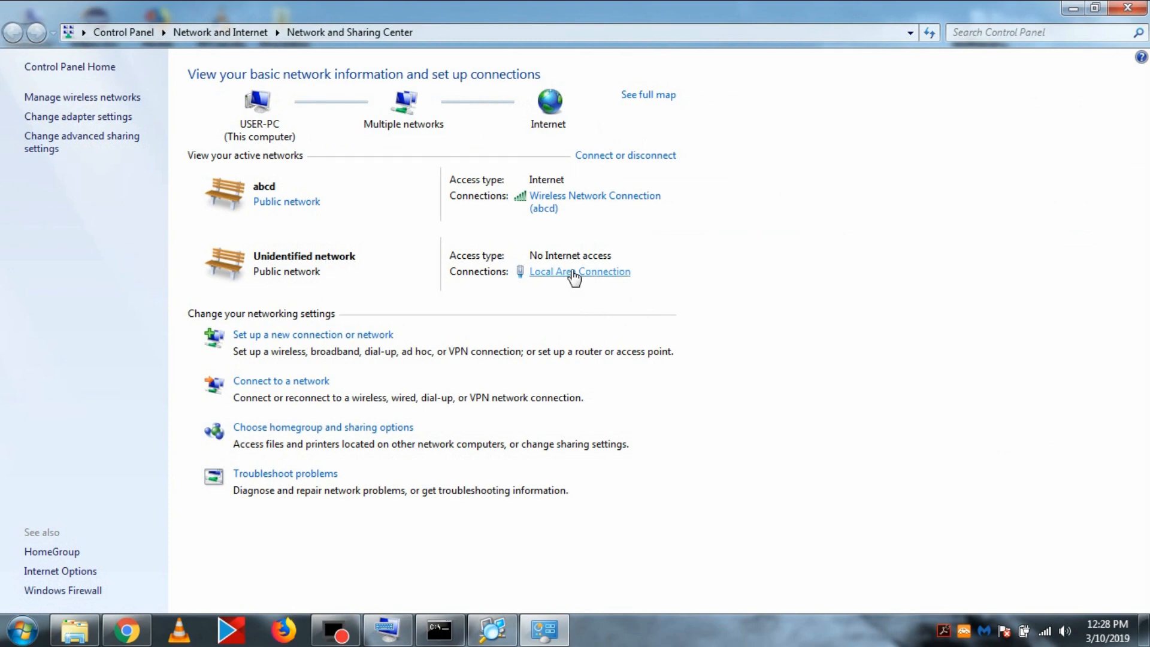
Confirm the Local Area Connection's IPv4 address 192.168.137.1 in its details, then close the dialogs.
left_click(580, 272)
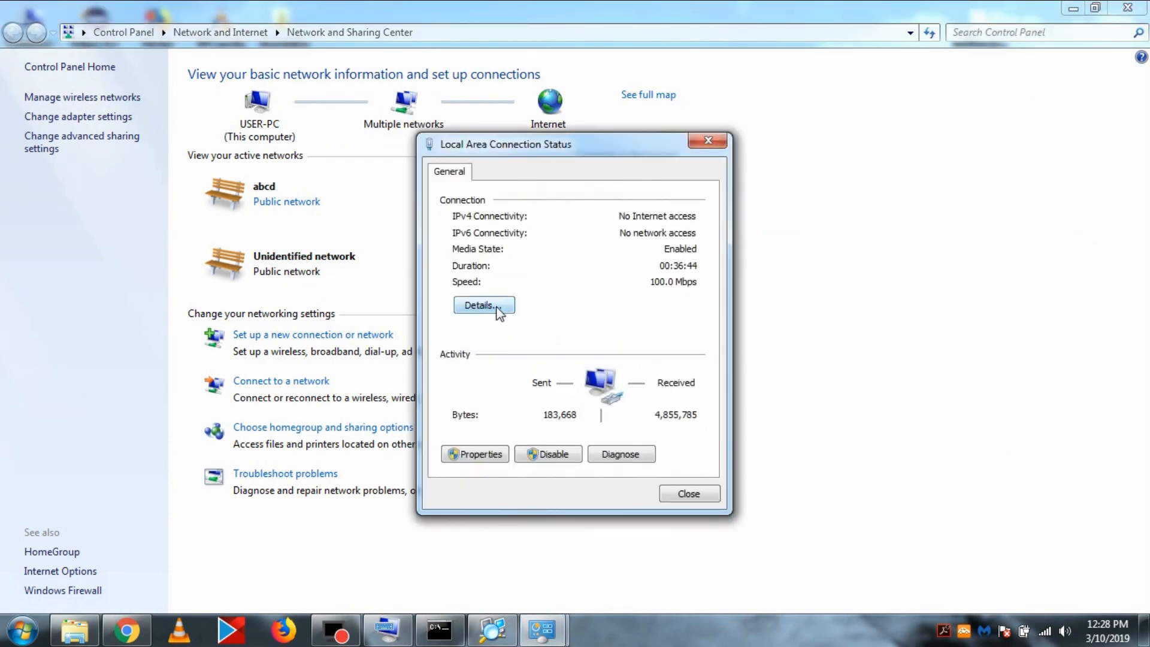
left_click(483, 304)
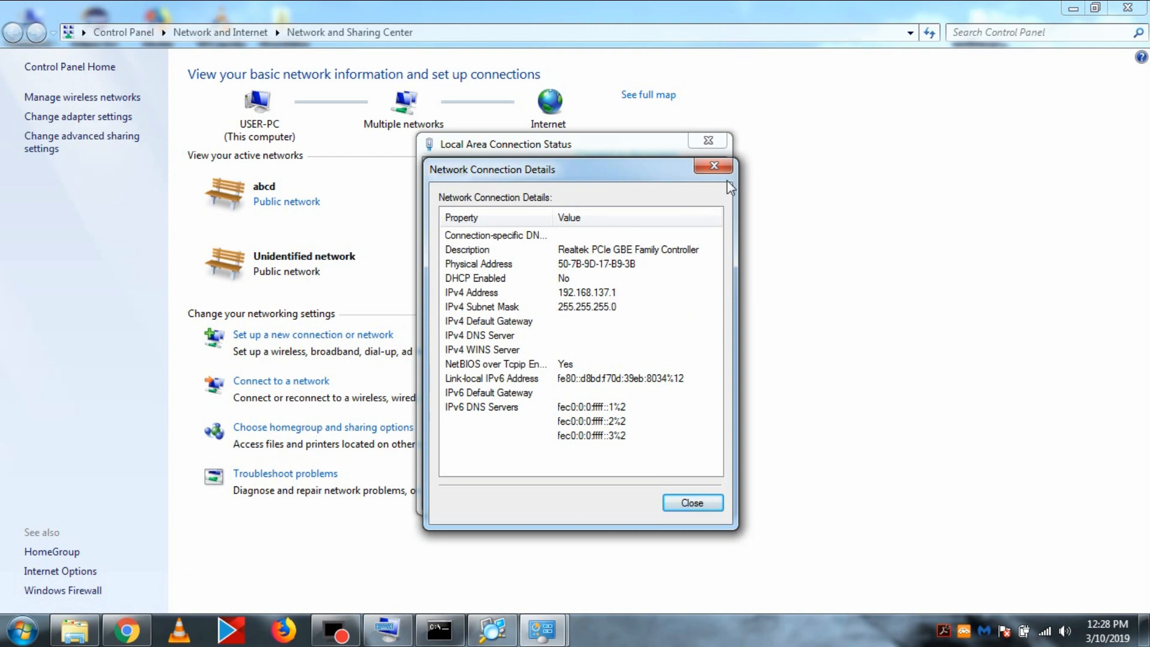
left_click(711, 165)
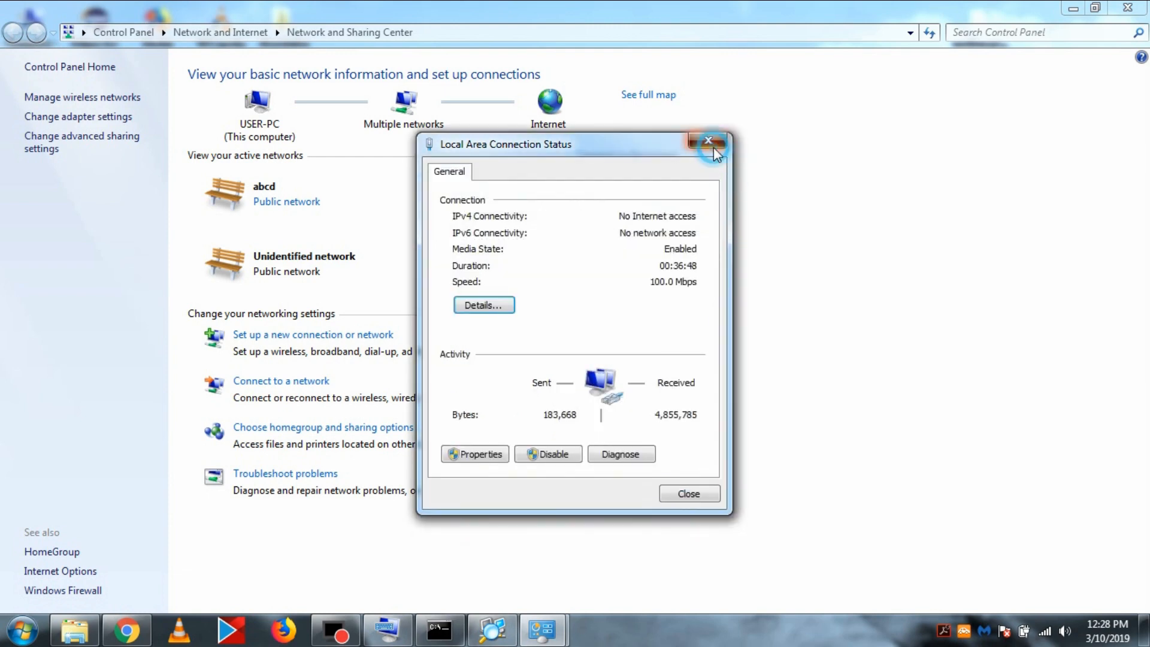
left_click(707, 140)
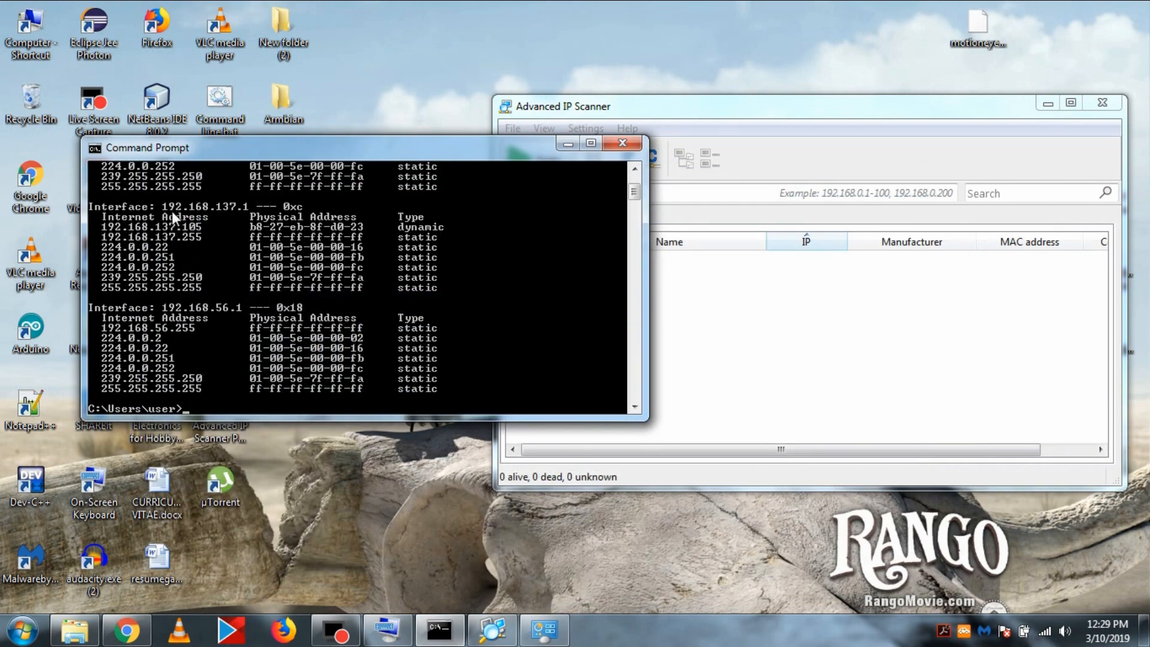
Load the camera's page at 192.168.137.105 in Chrome and bring up the login prompt.
left_click(126, 629)
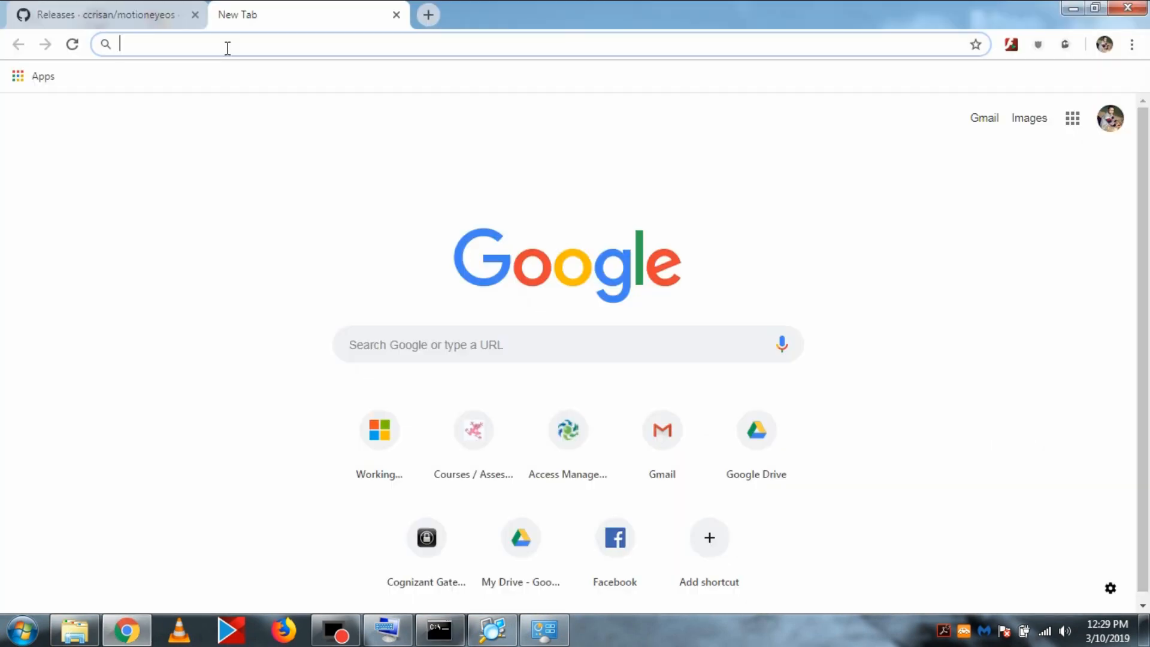
type("192.168.0.137.105")
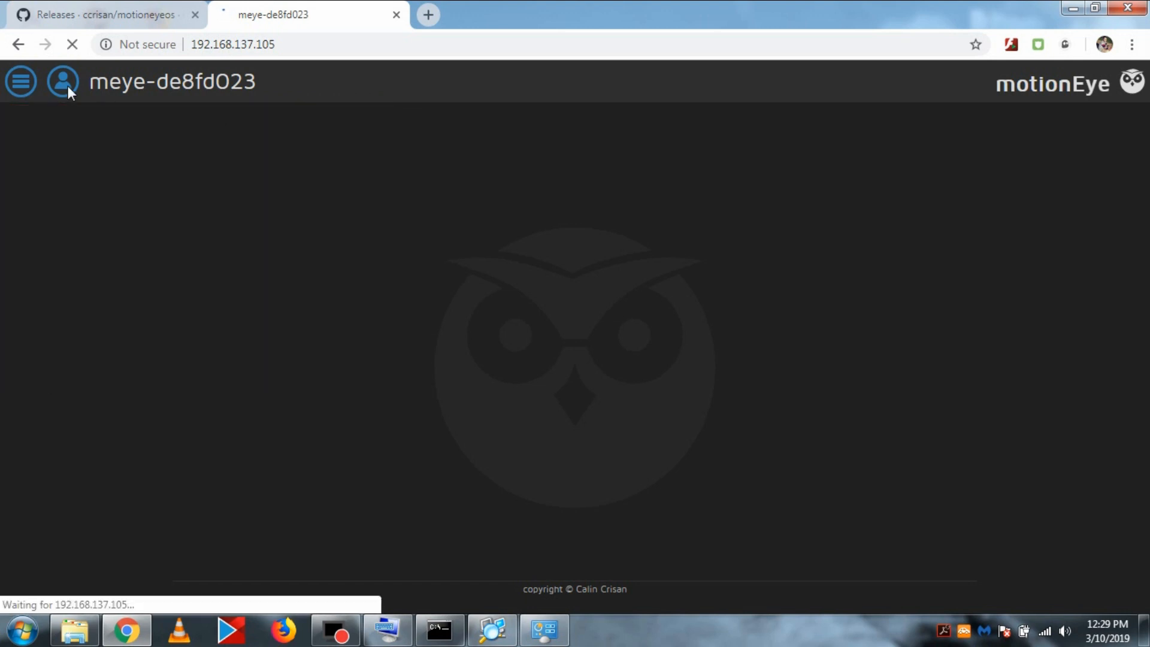
left_click(62, 80)
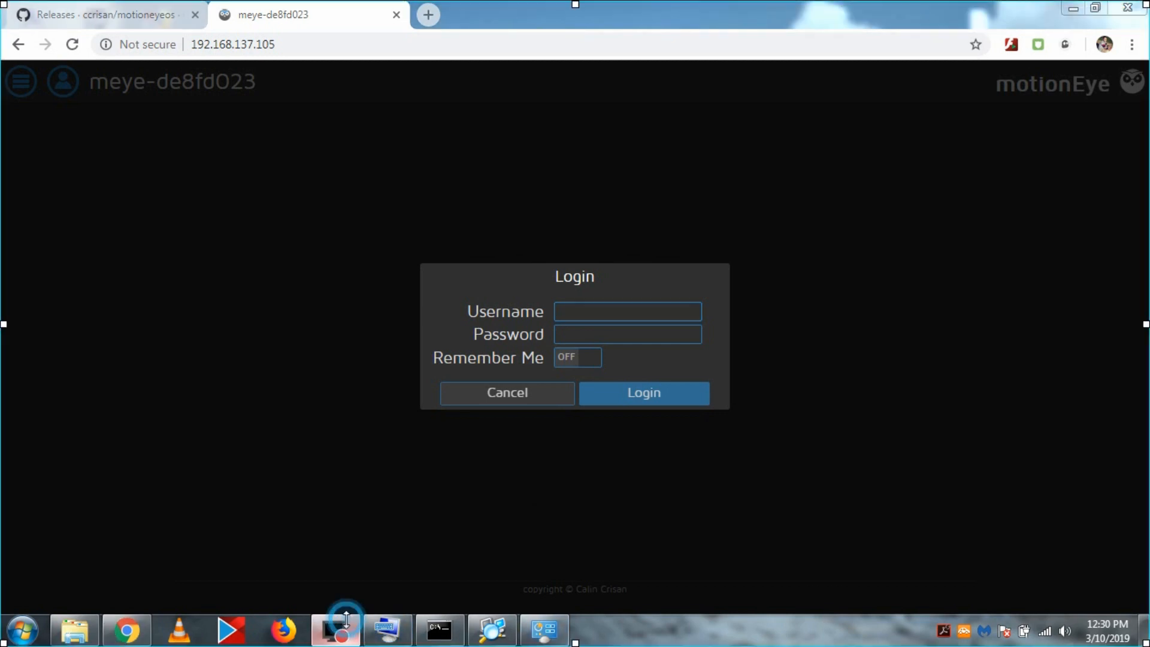
Sign in as admin so the motionEye live feed appears.
left_click(626, 311)
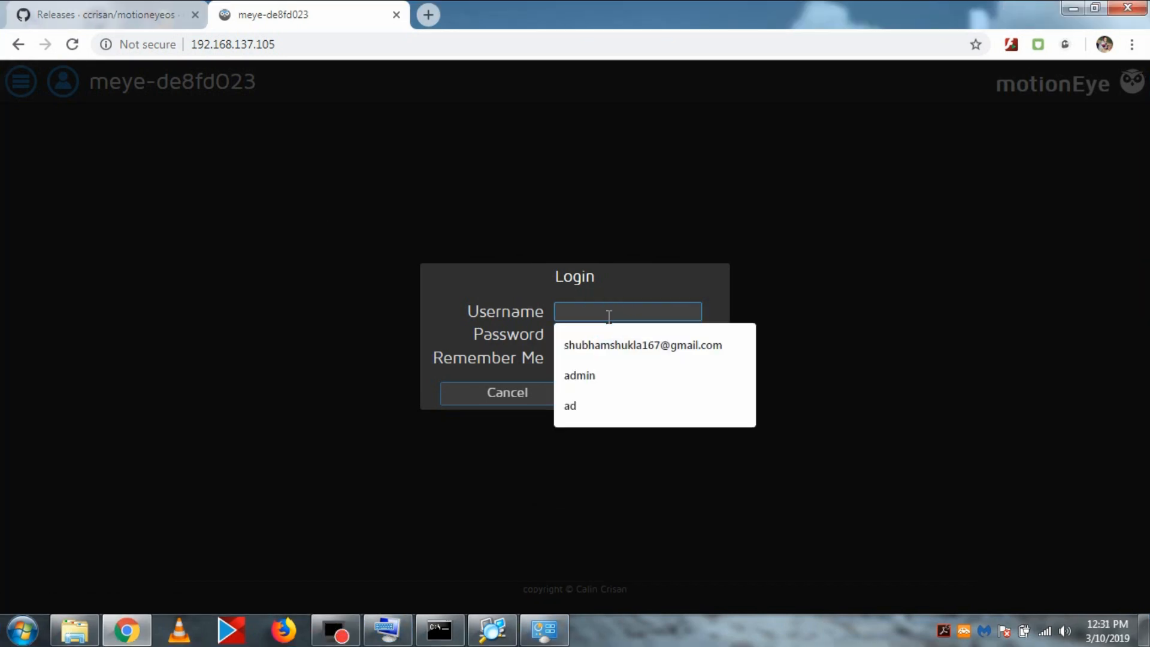
left_click(578, 375)
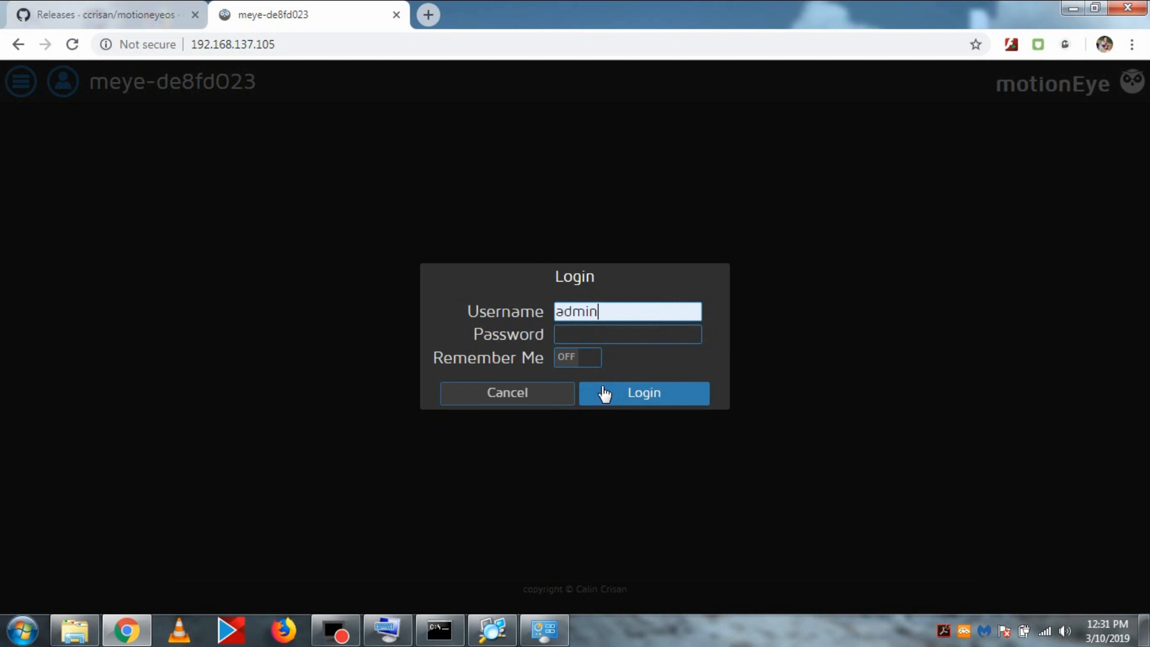
left_click(643, 392)
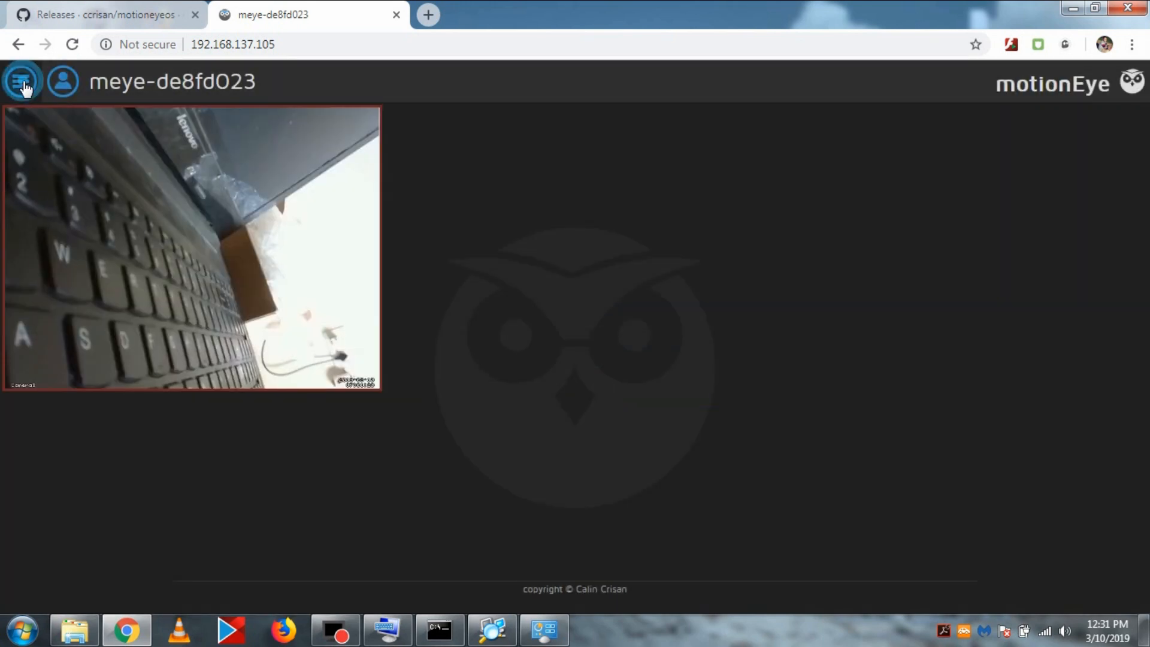
Show the camera's settings panel with the Network section expanded.
left_click(21, 80)
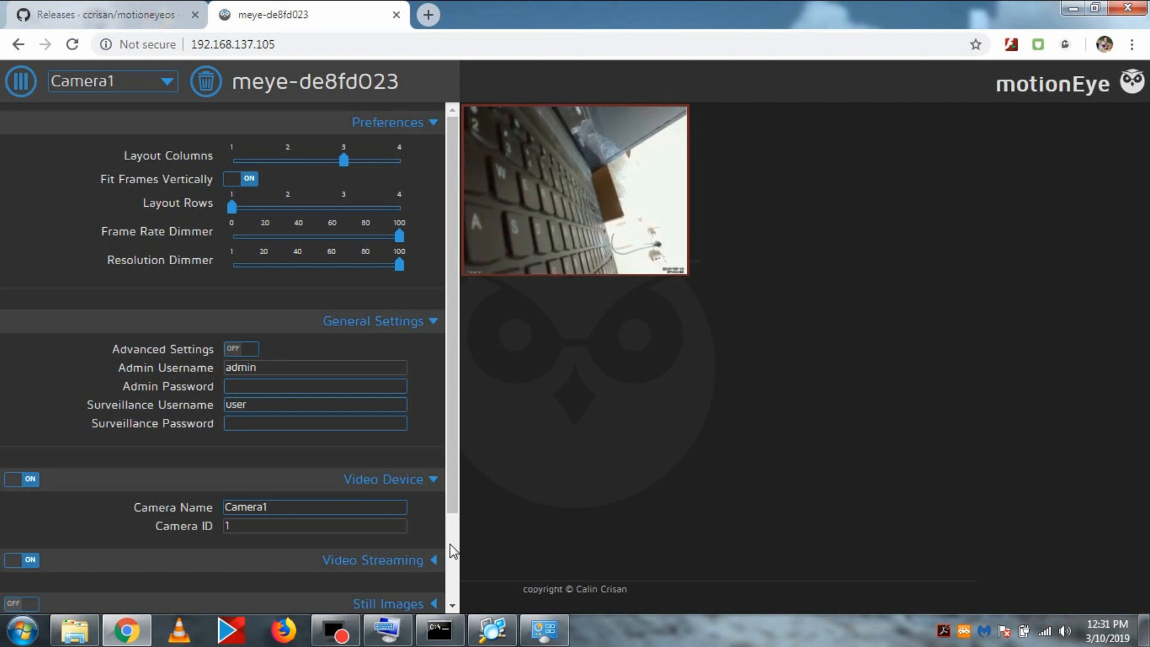
scroll("down", 3)
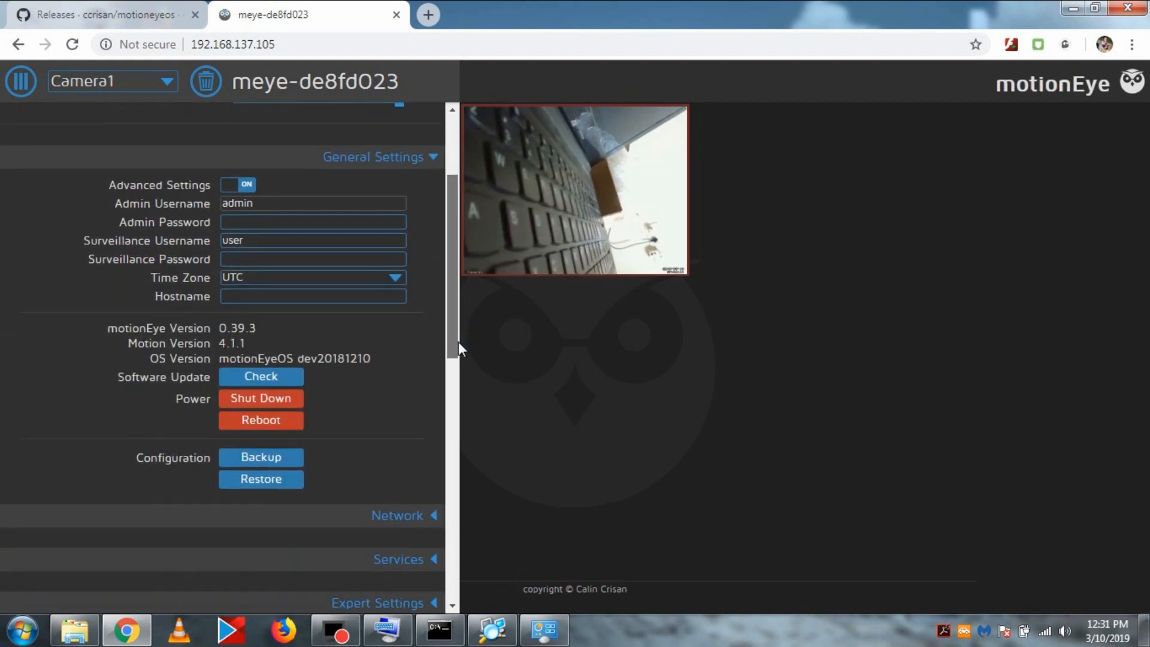
scroll("up", 3)
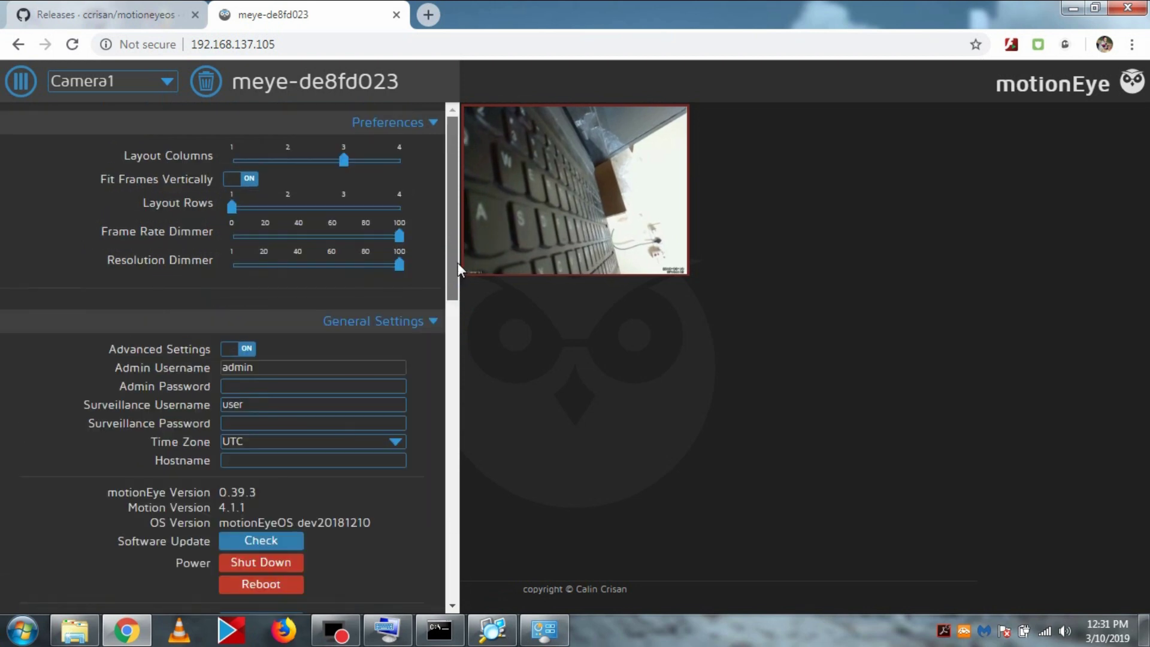
scroll("down", 3)
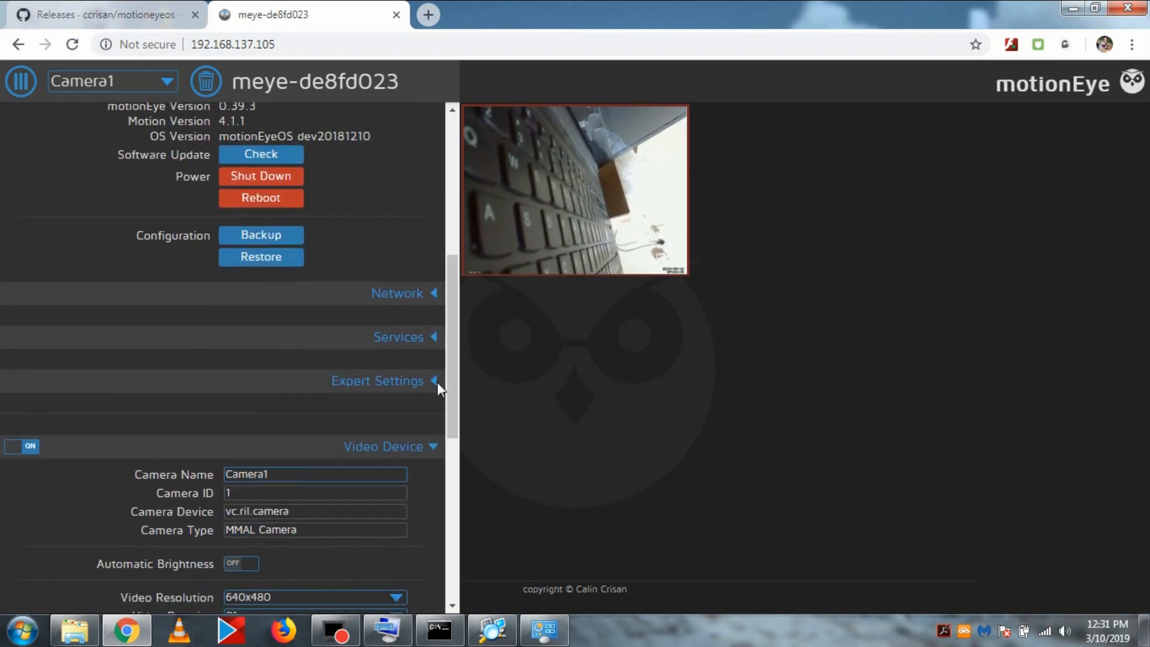
left_click(396, 292)
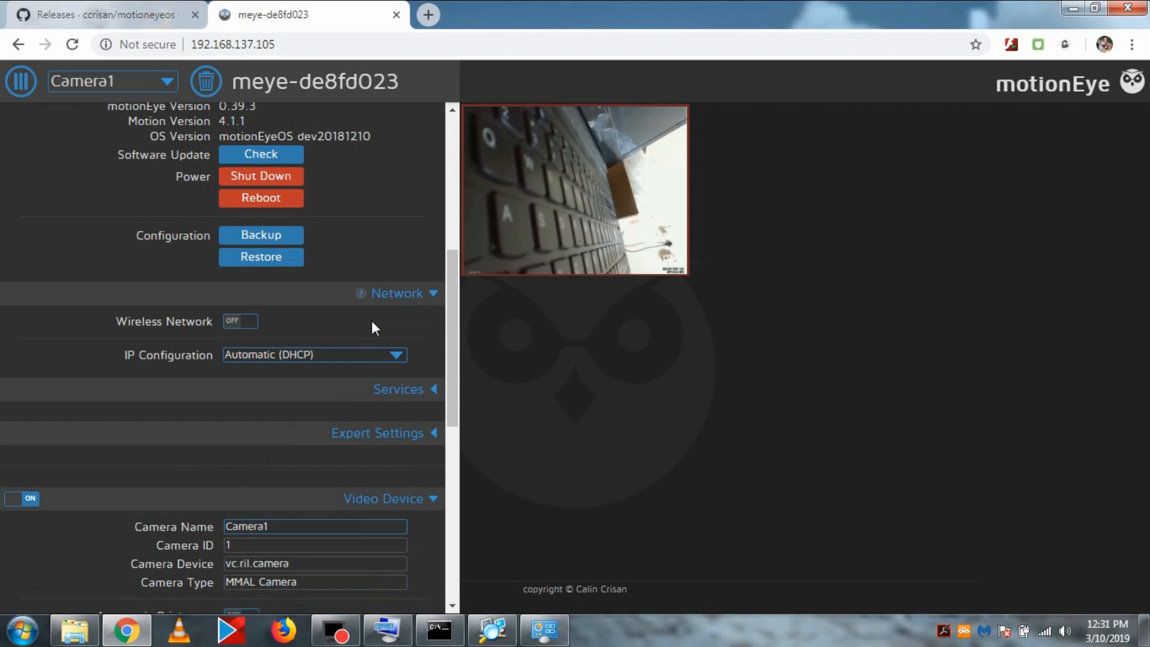
Enable Wireless Network with name abcd, apply and confirm the reboot.
left_click(239, 321)
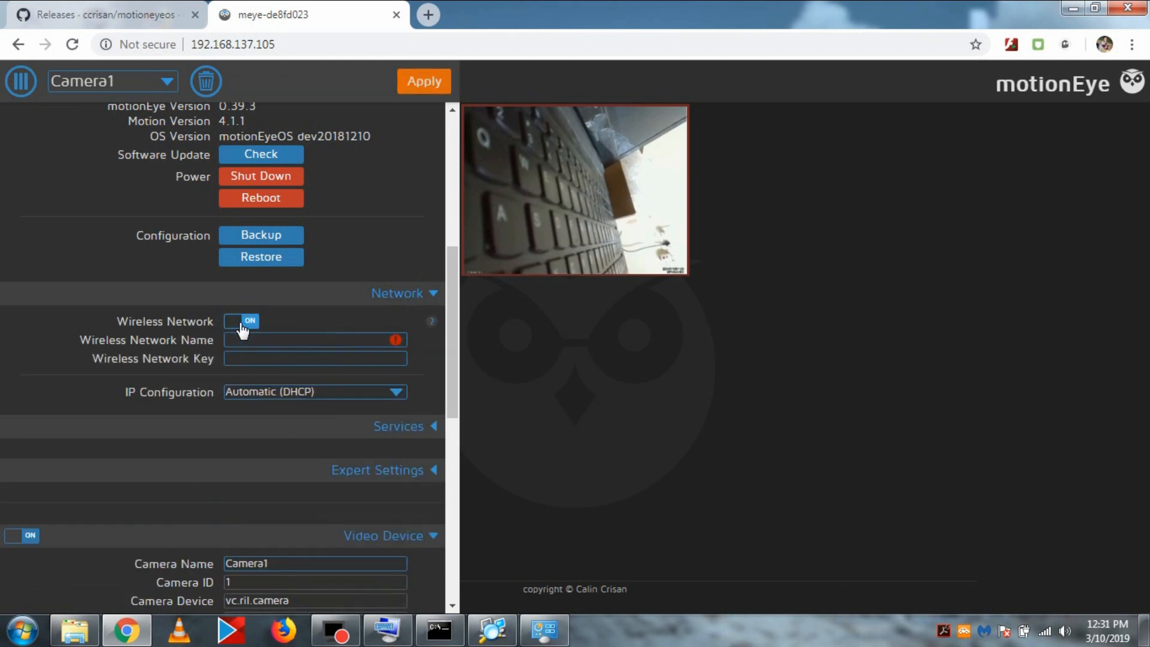
left_click(314, 339)
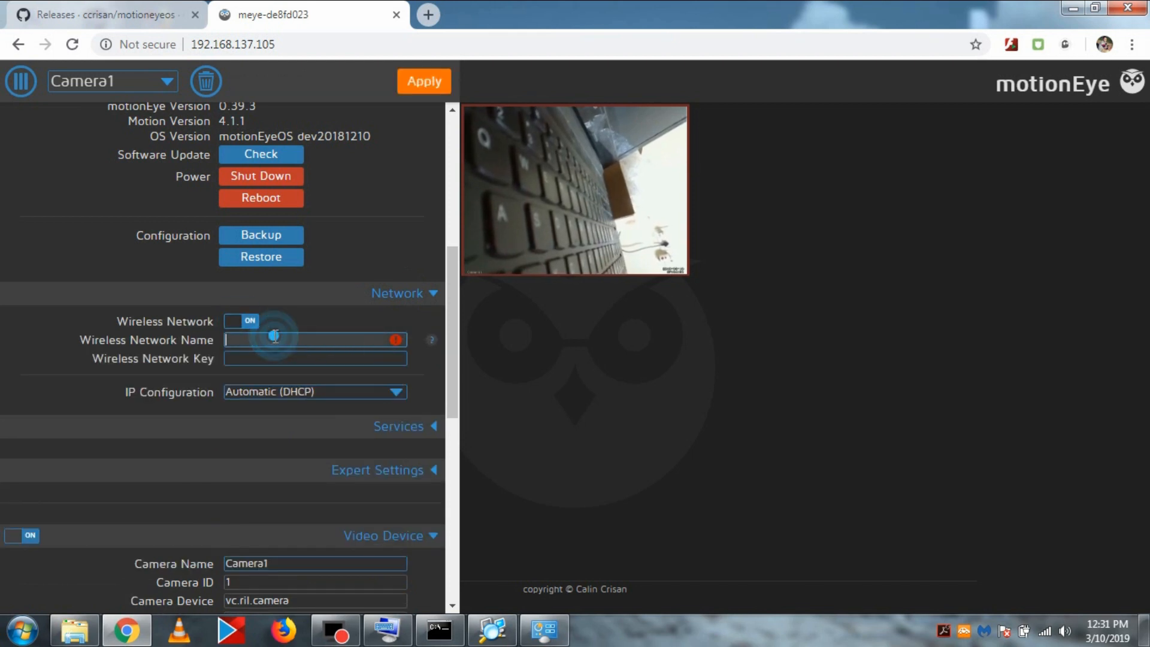
type("abcd")
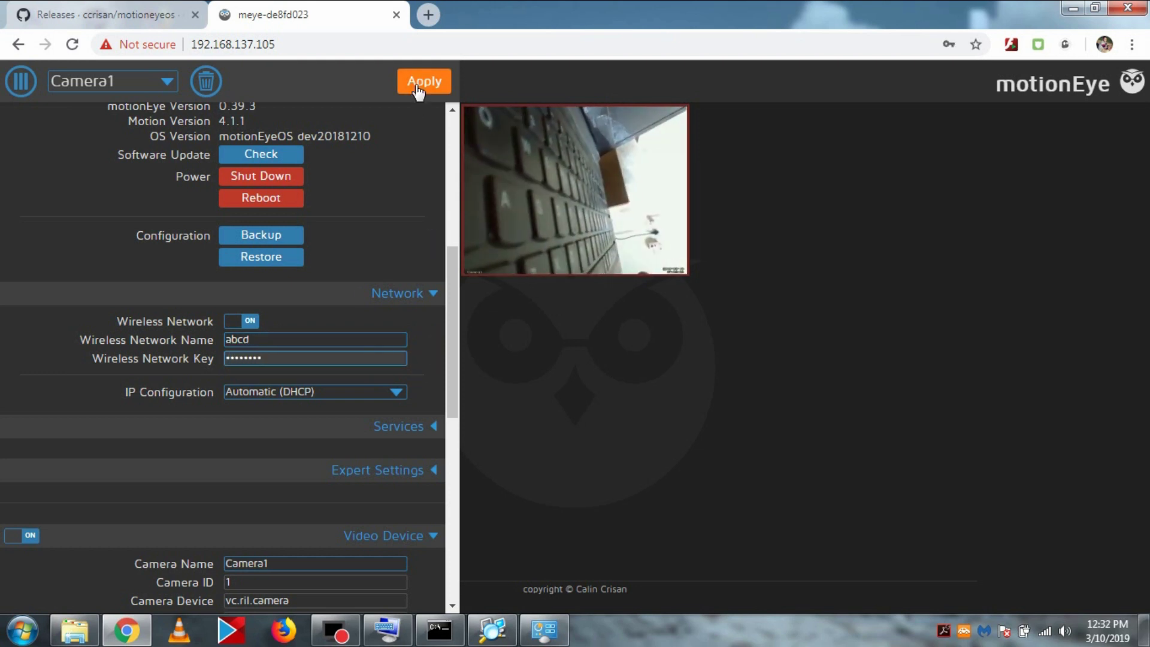
left_click(424, 80)
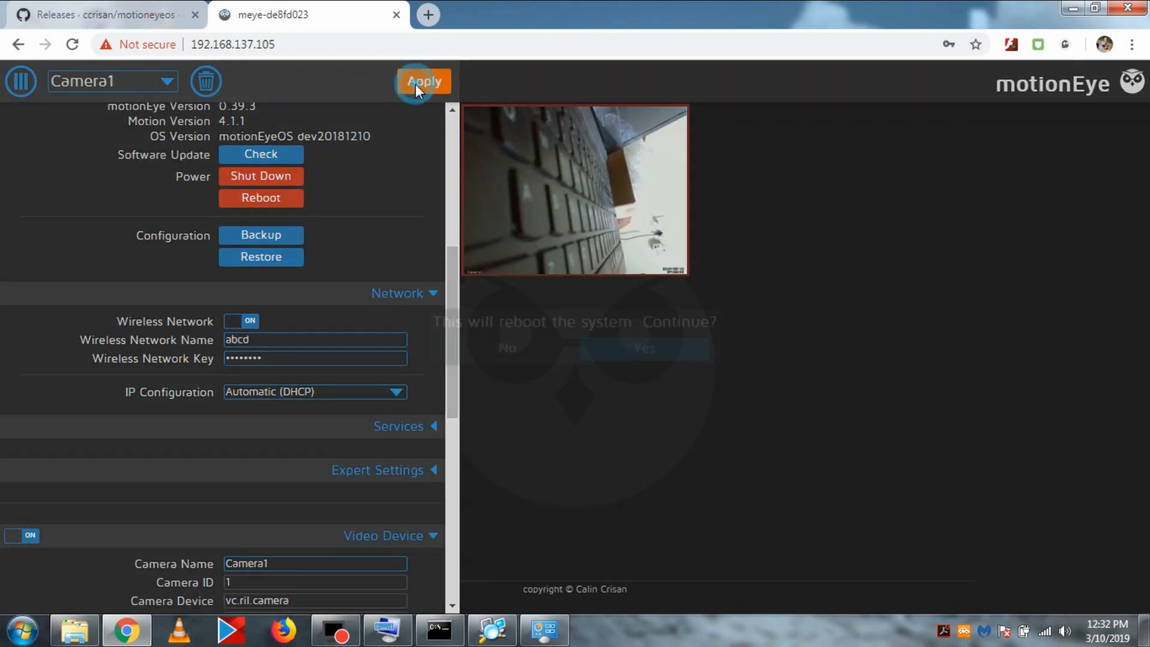
left_click(643, 348)
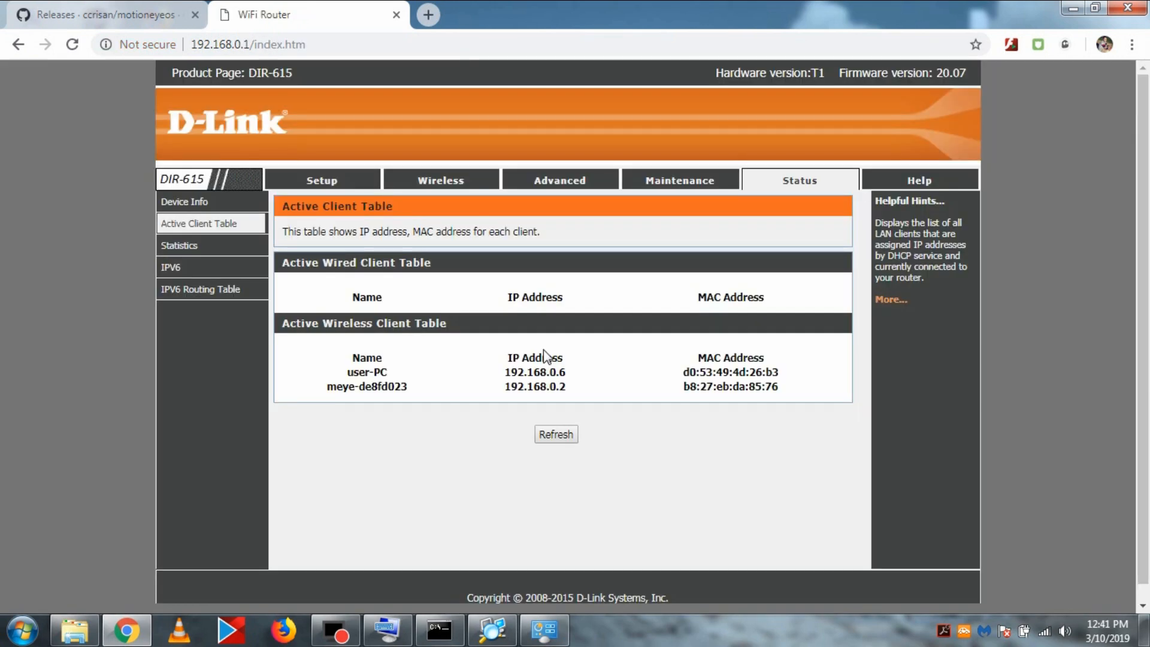
mouse_move(344, 381)
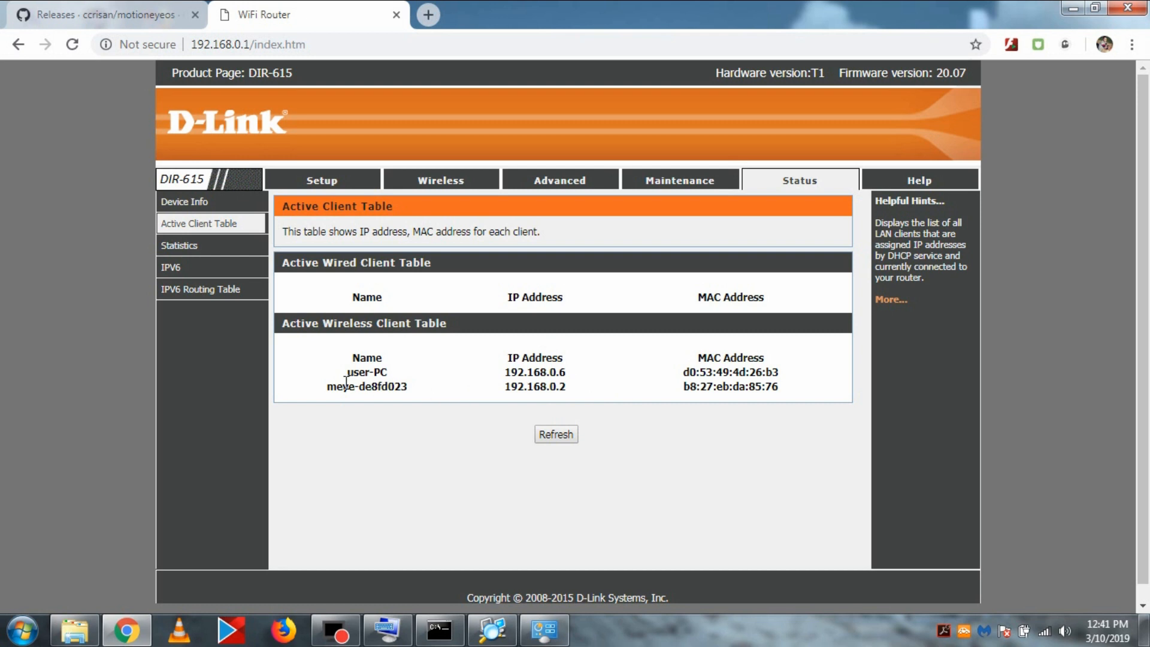
Select the camera meye-de8fd023's new address 192.168.0.2 in the active client table.
double_click(534, 387)
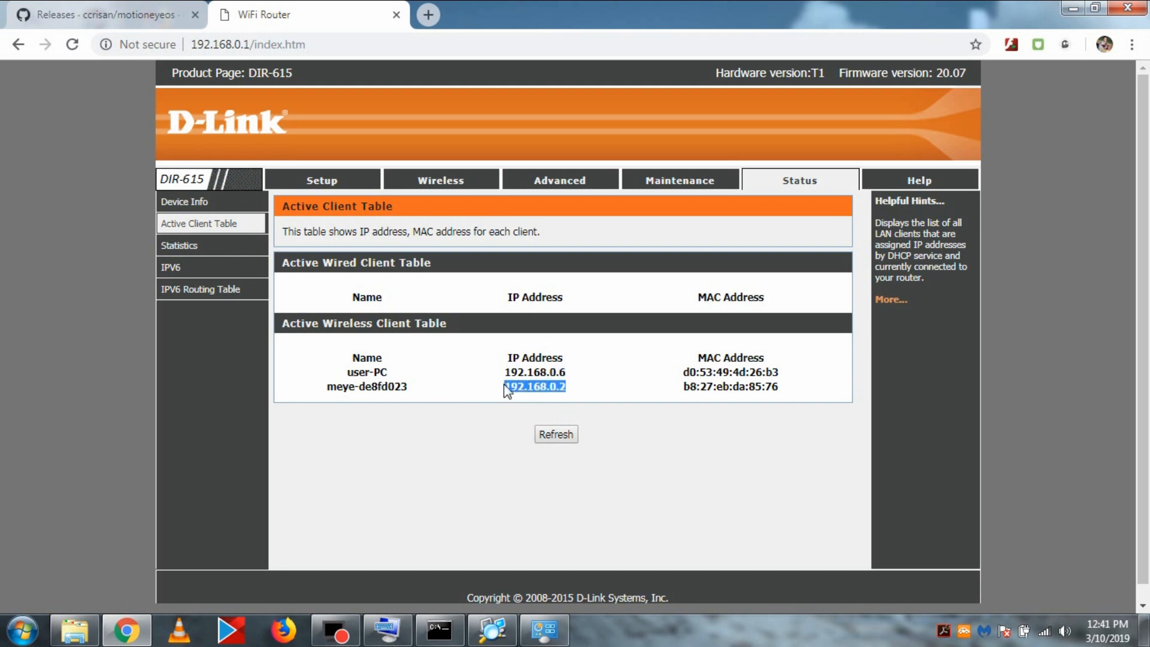